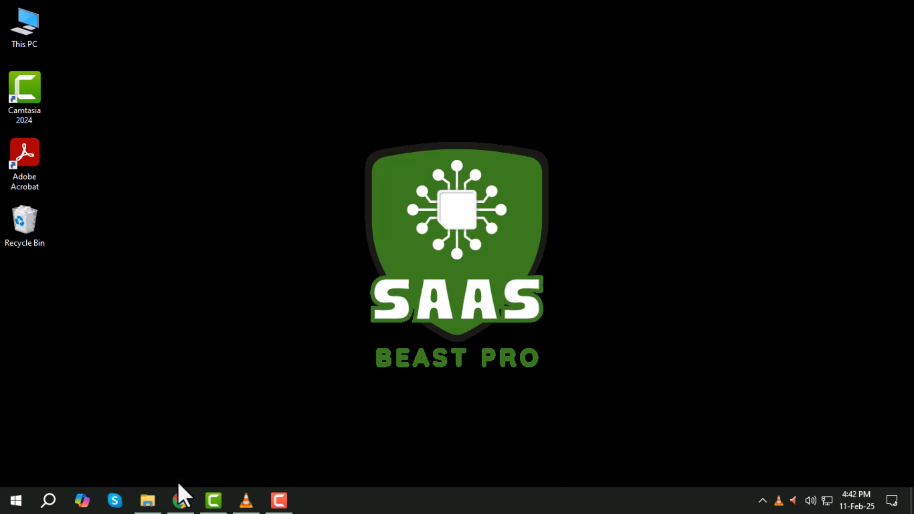
Open Chrome and switch to the 'Kits | Gimkit' tab listing the existing Test kit.
left_click(181, 500)
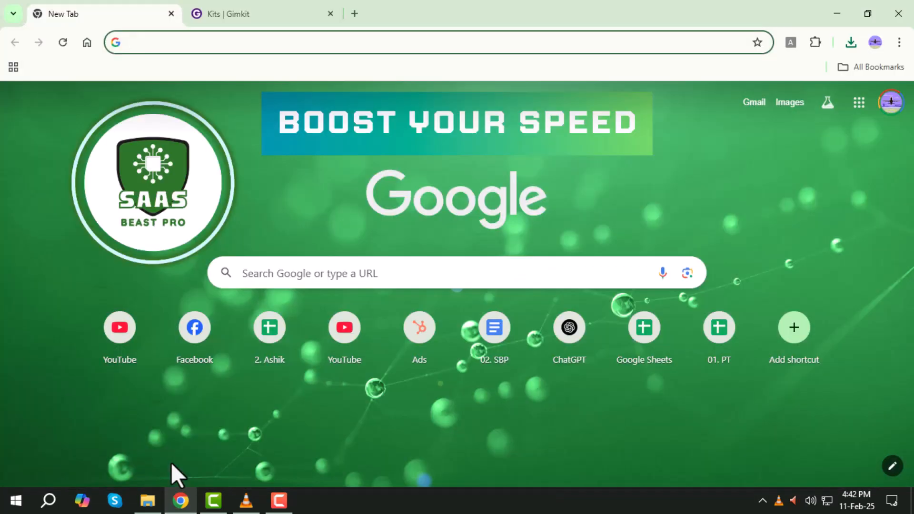
left_click(263, 13)
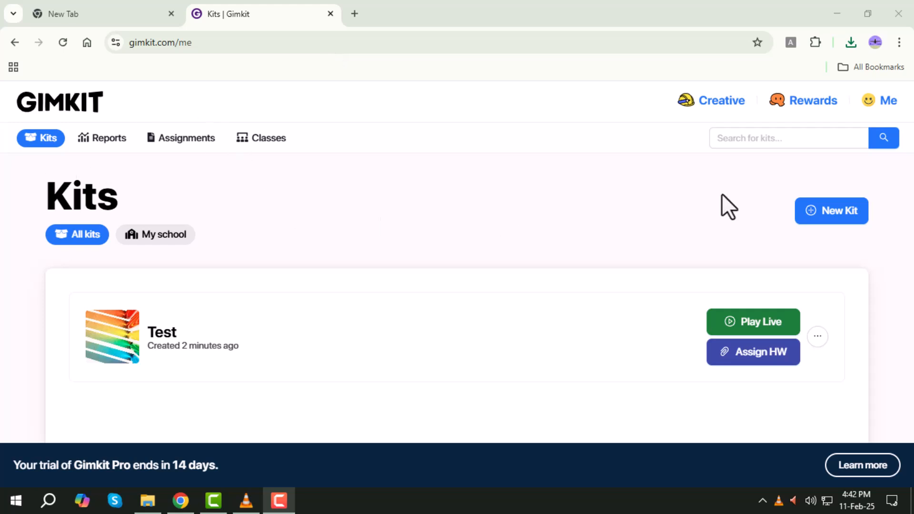
Create a new kit named Test in English with Arts as the subject.
left_click(830, 210)
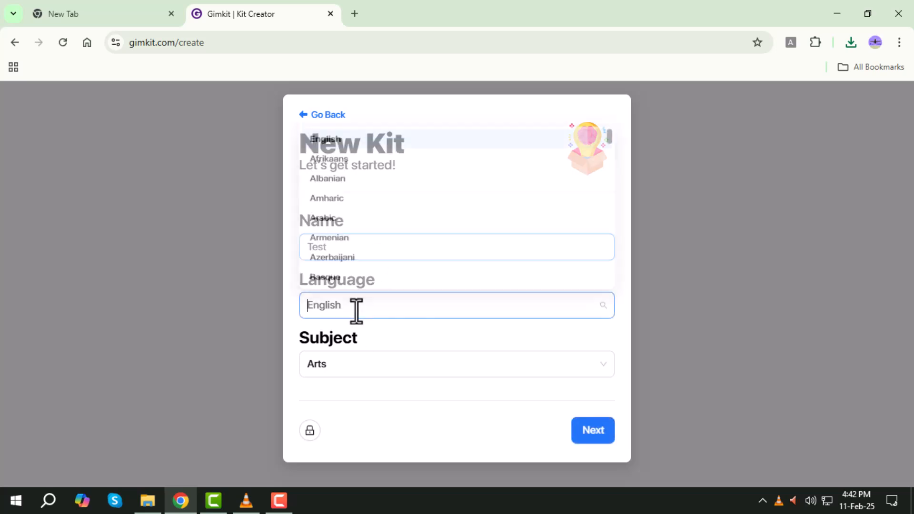
left_click(456, 364)
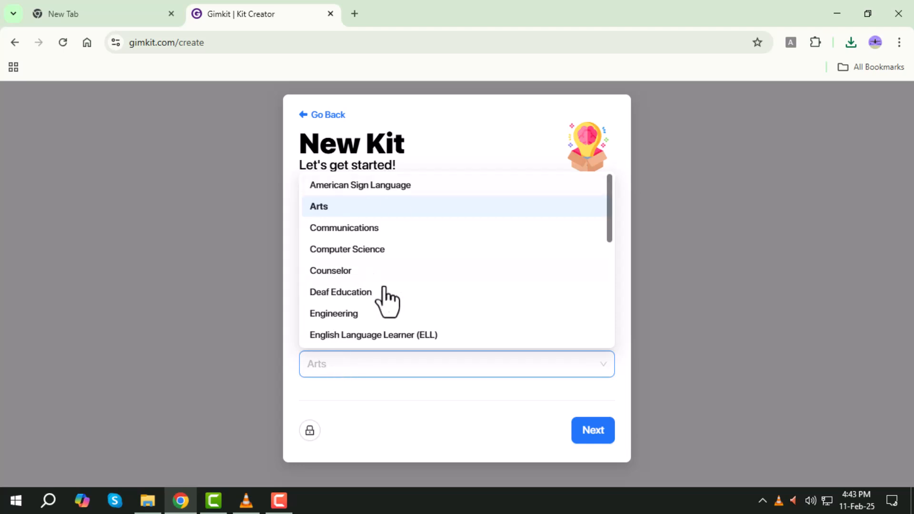
left_click(592, 431)
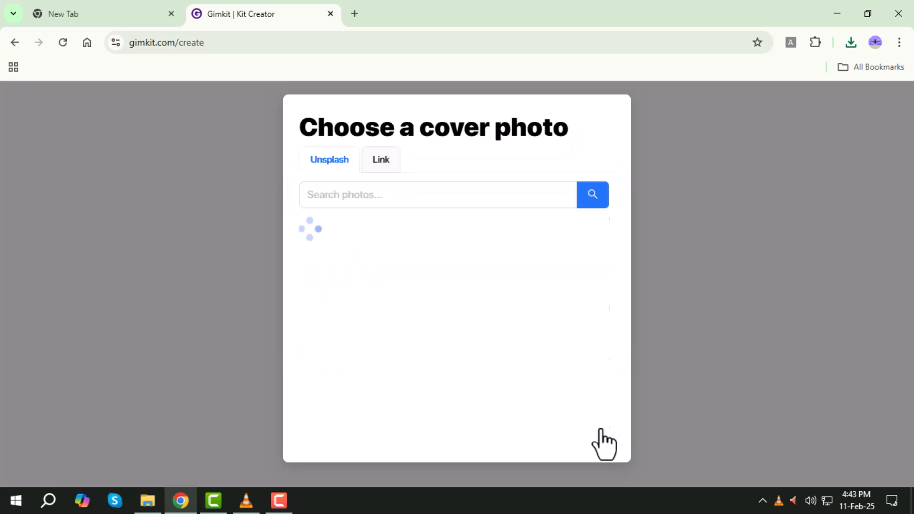
Choose the Unsplash photo of a person reading at a table as the cover.
left_click(381, 160)
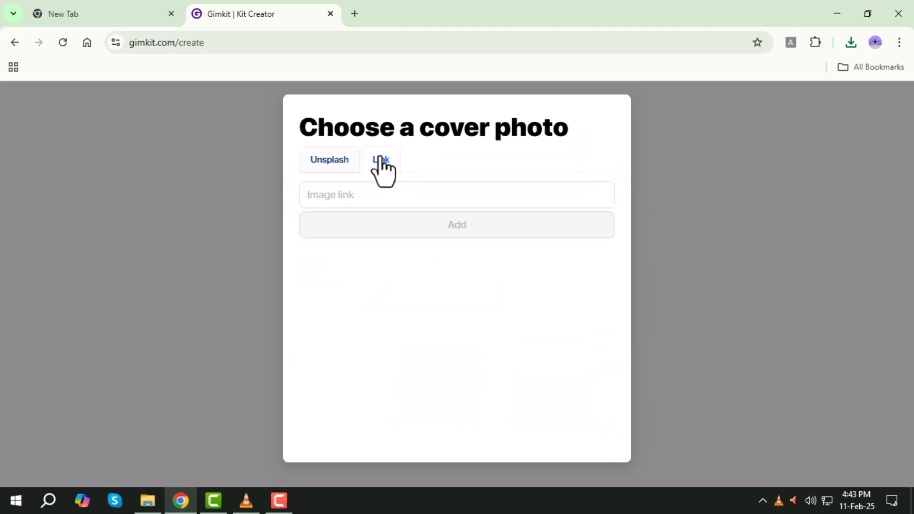
left_click(329, 159)
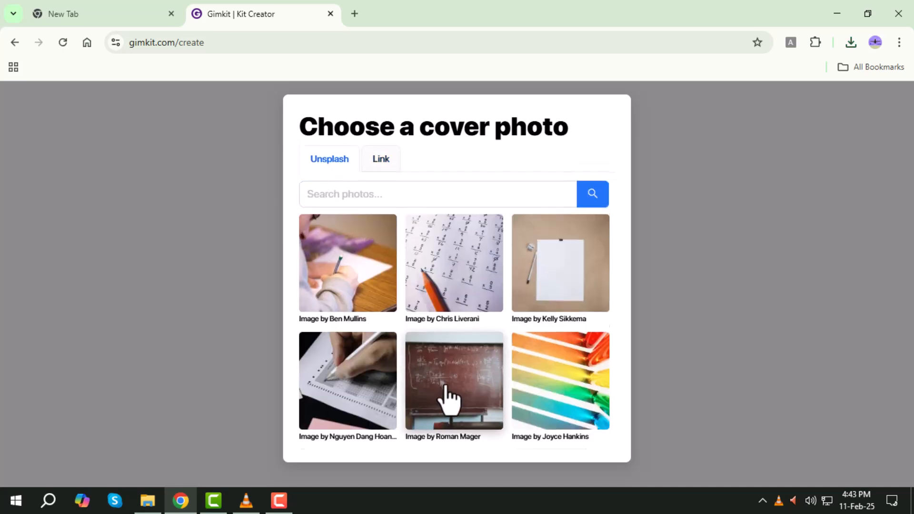
scroll("down", 3)
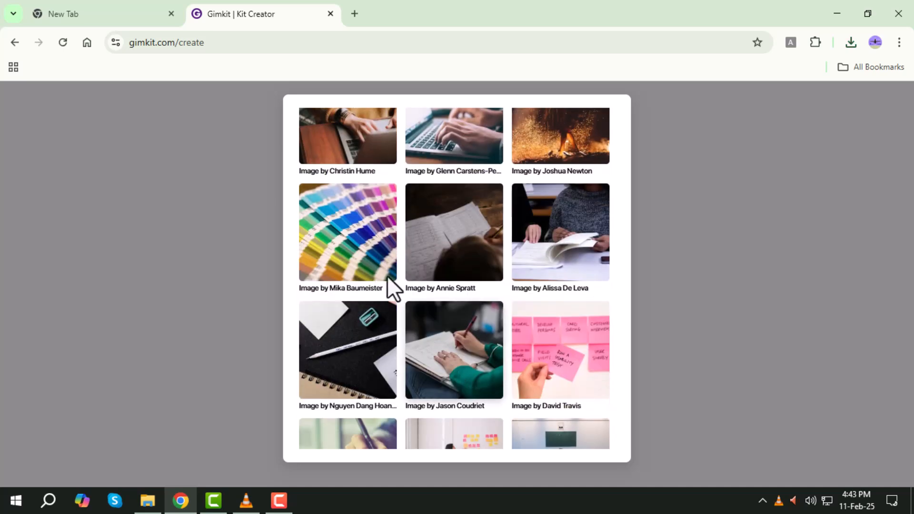
mouse_move(576, 239)
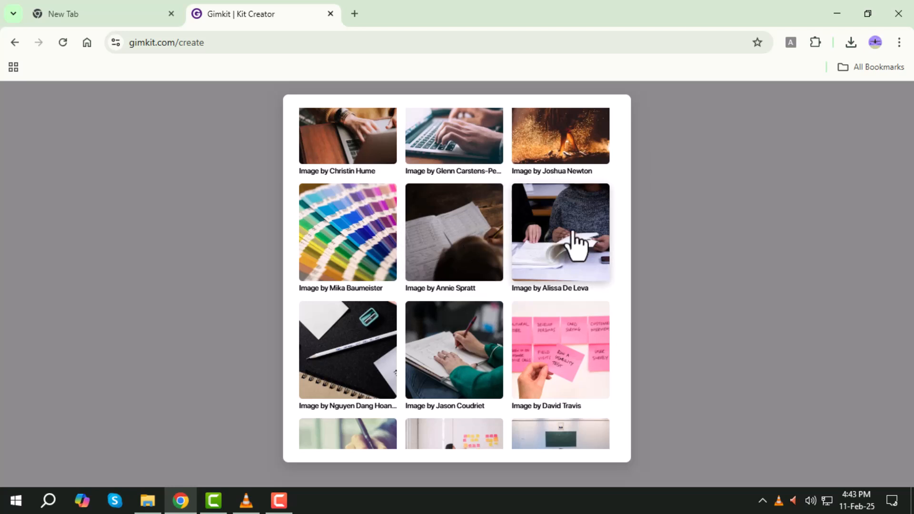
left_click(558, 232)
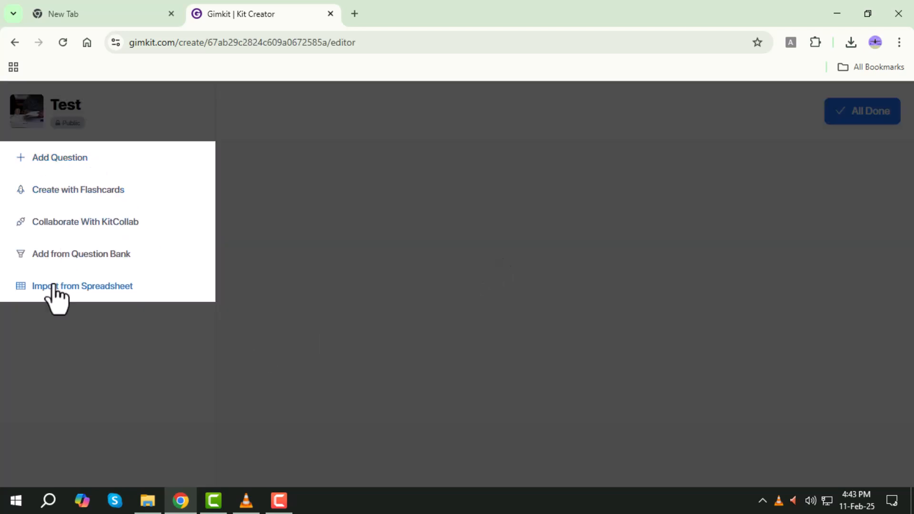
Start a question 'What Is Kits' with correct answer 'All of the Above'.
left_click(60, 157)
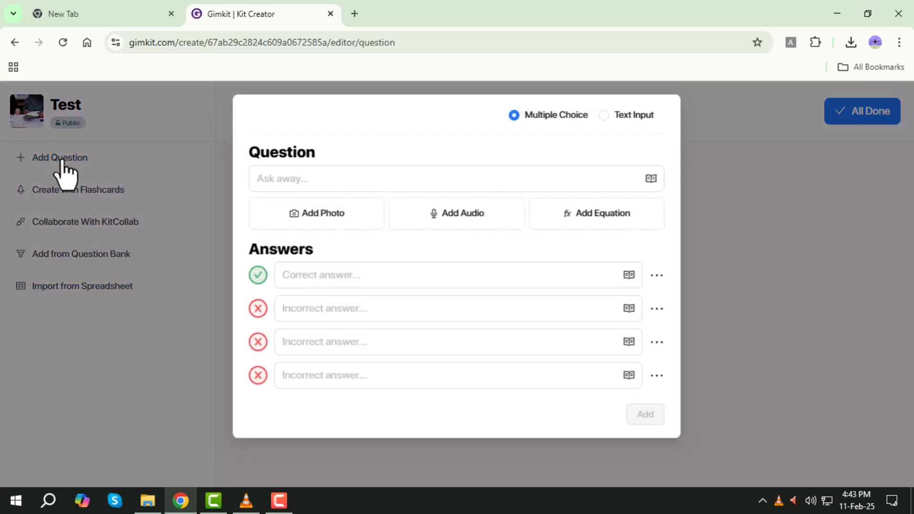
left_click(456, 179)
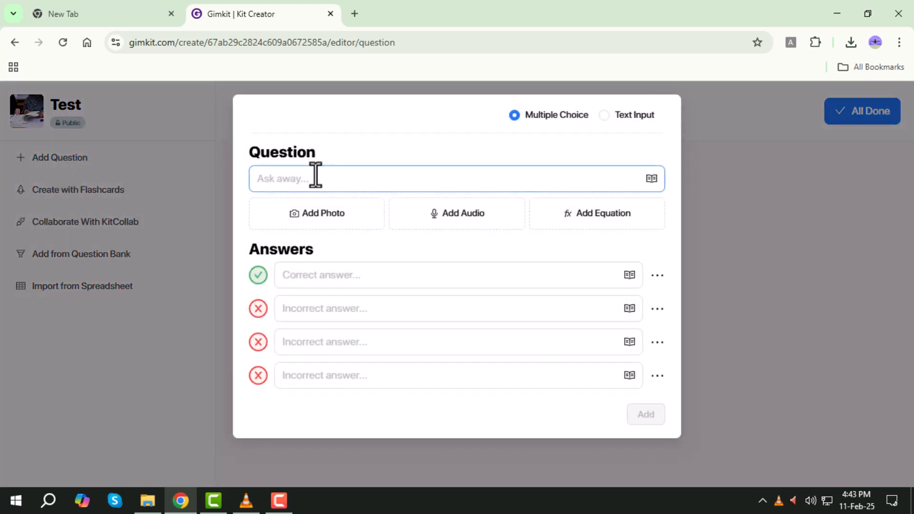
type("What")
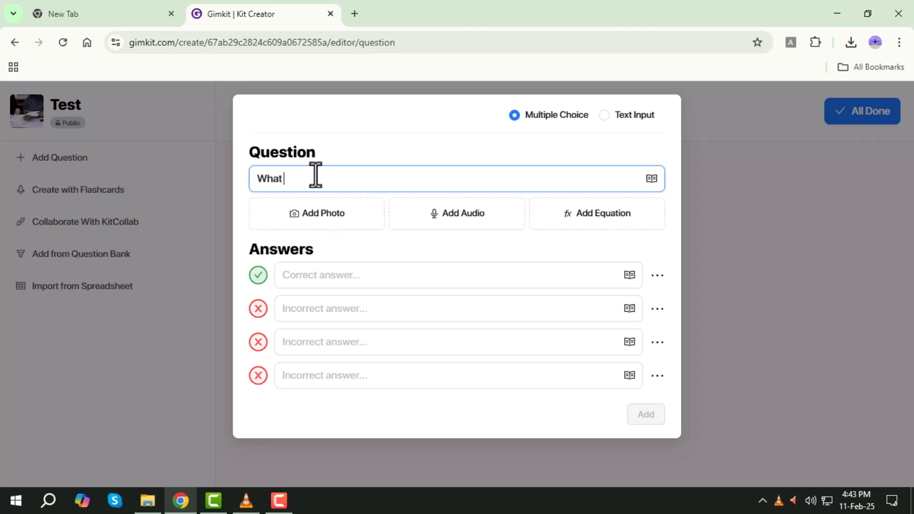
type("Is Kit")
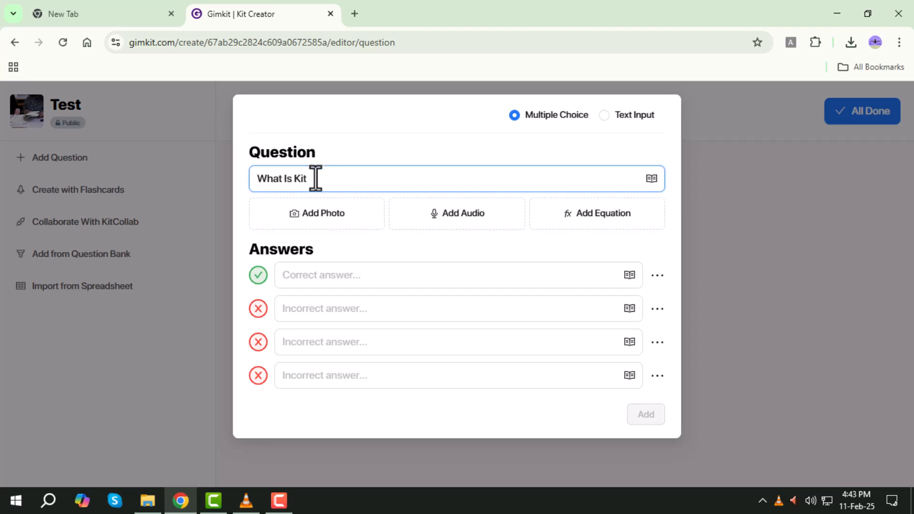
type("All")
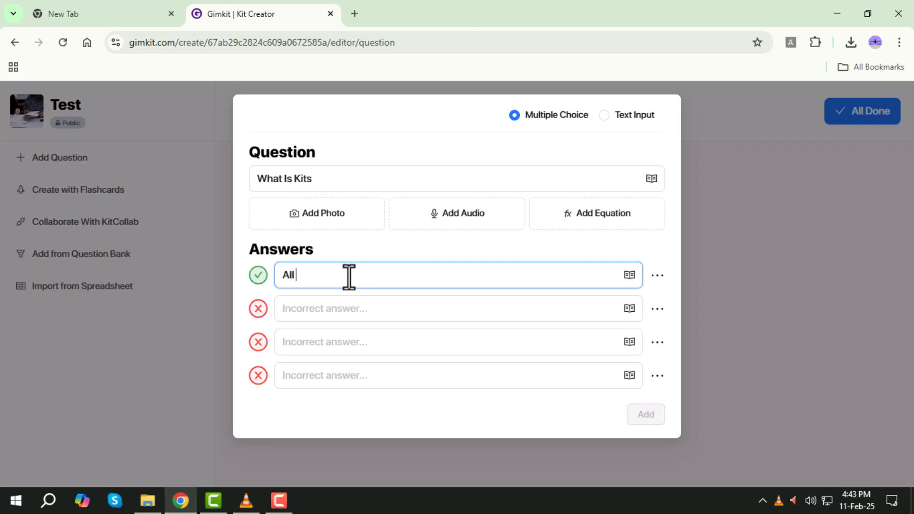
type("of the Above")
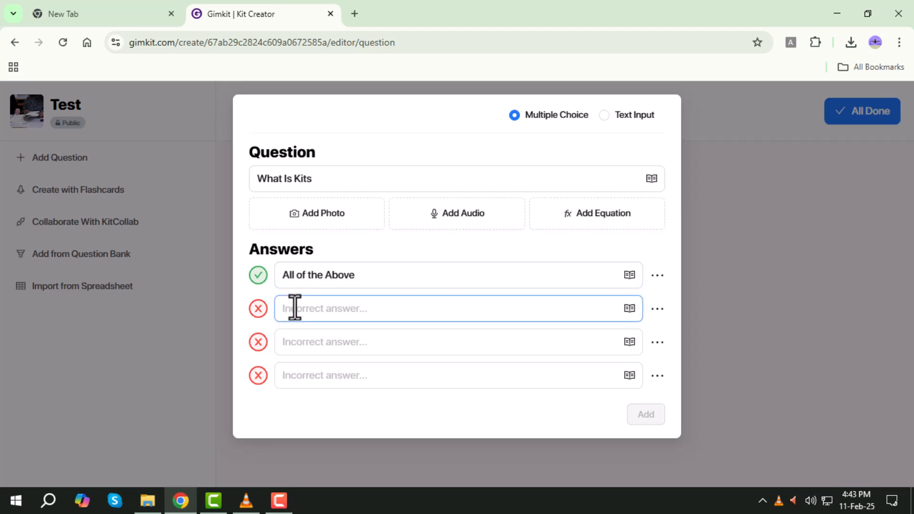
Fill the incorrect answers, including dolphin and tiger, and add the question.
type("What")
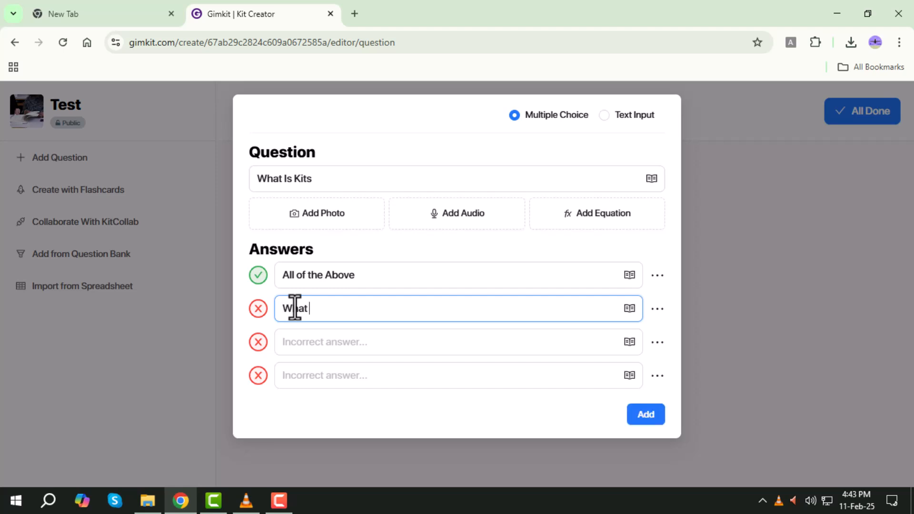
type("is d")
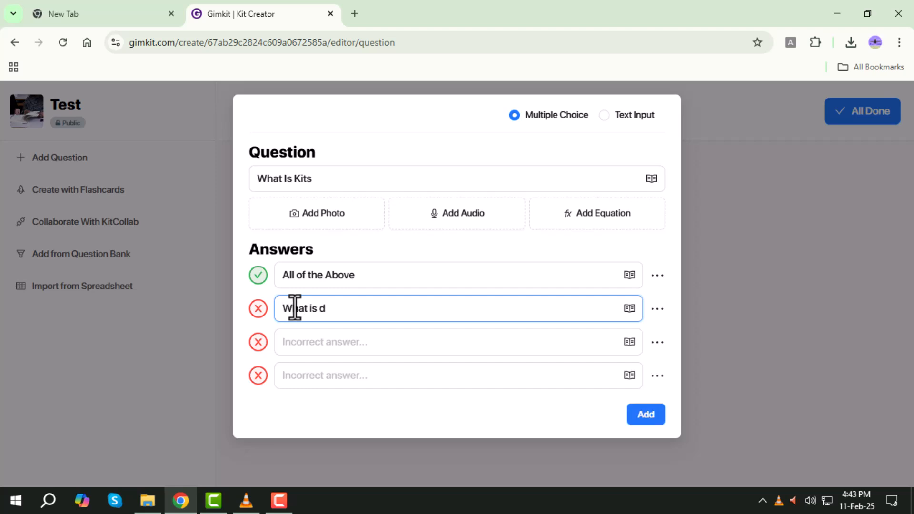
type("This")
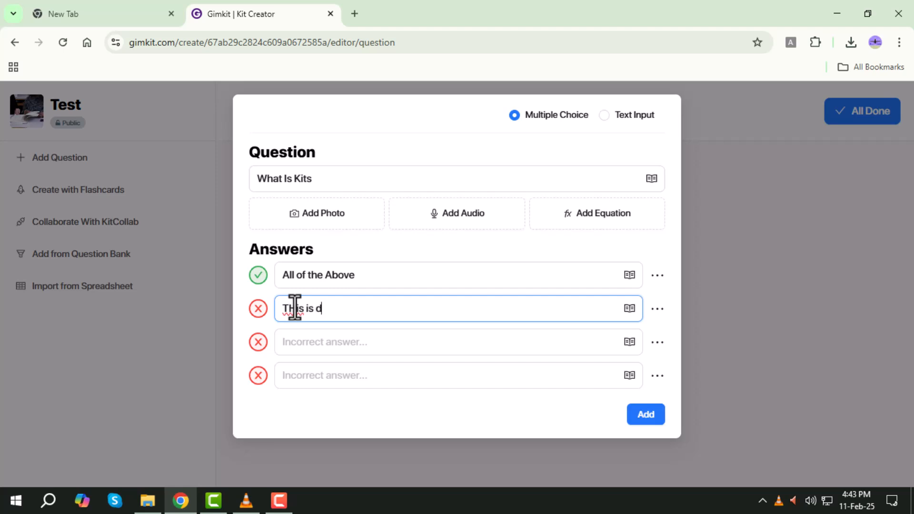
type("olphin")
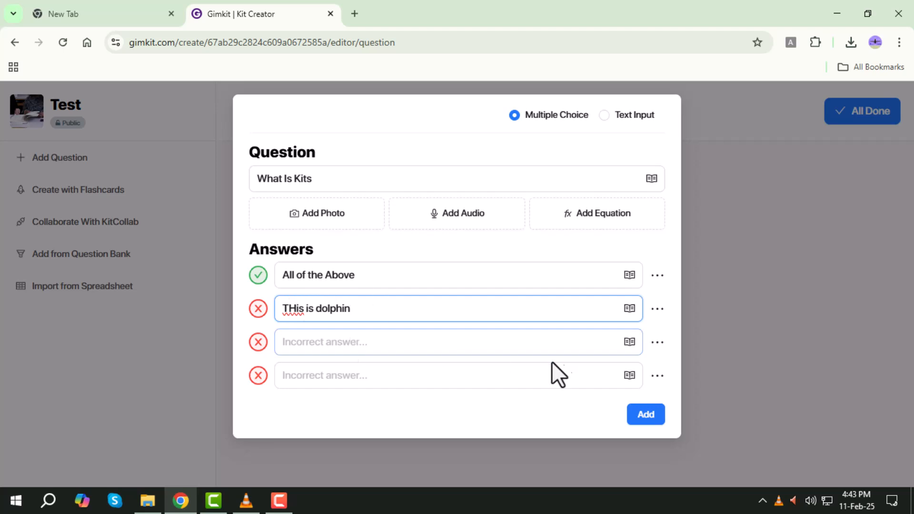
left_click(408, 342)
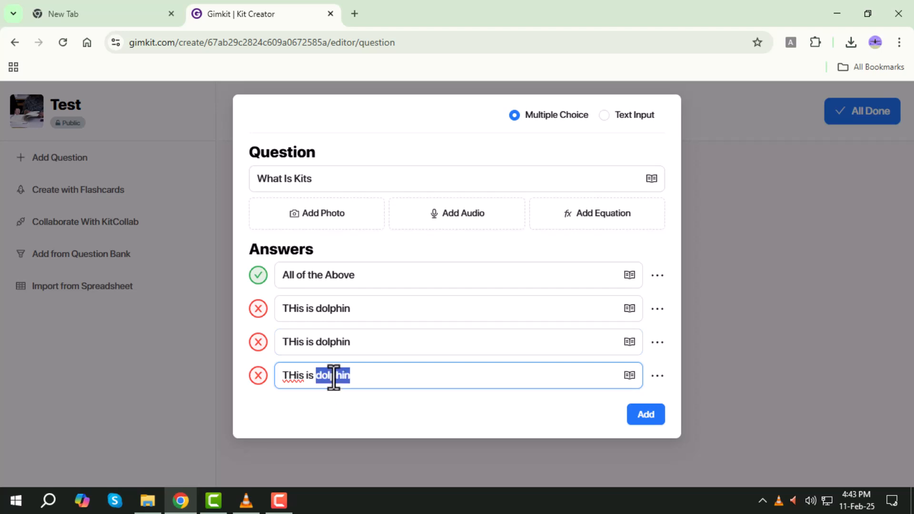
type("tiger")
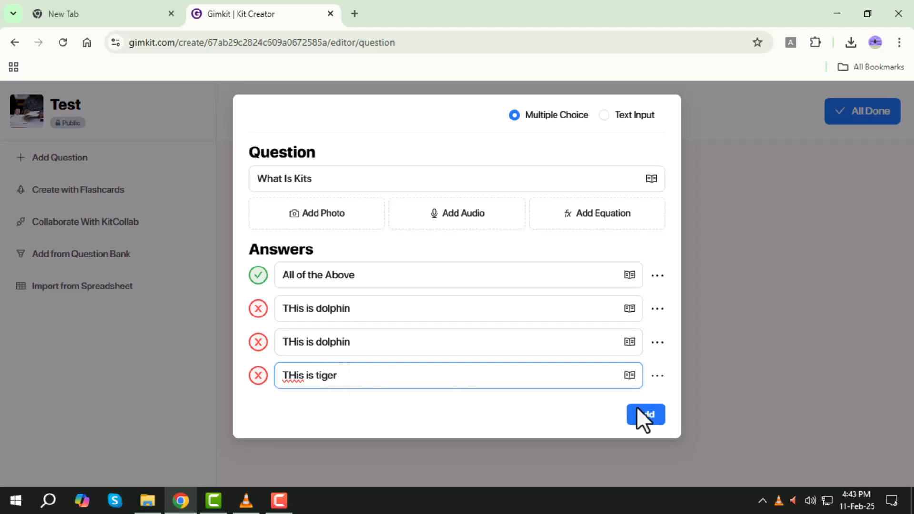
left_click(645, 415)
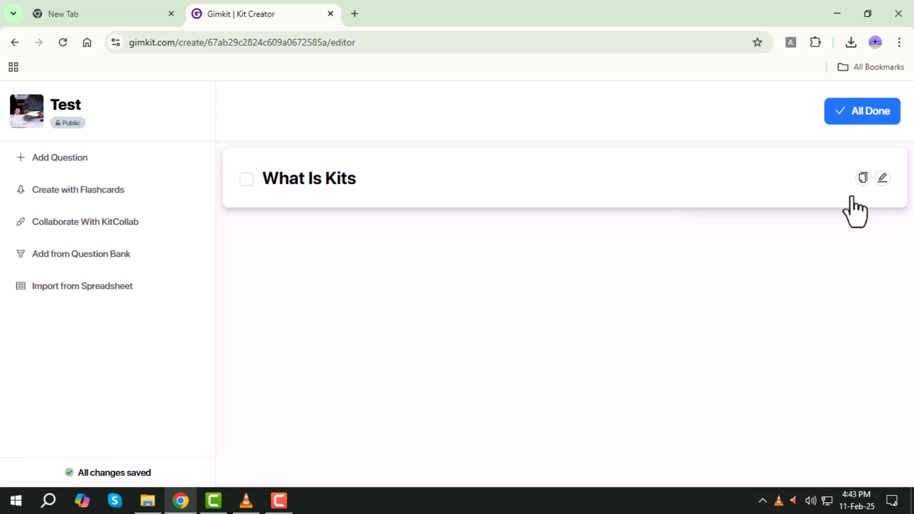
Finish the kit and open the new Test kit's options menu on the Kits page.
left_click(862, 111)
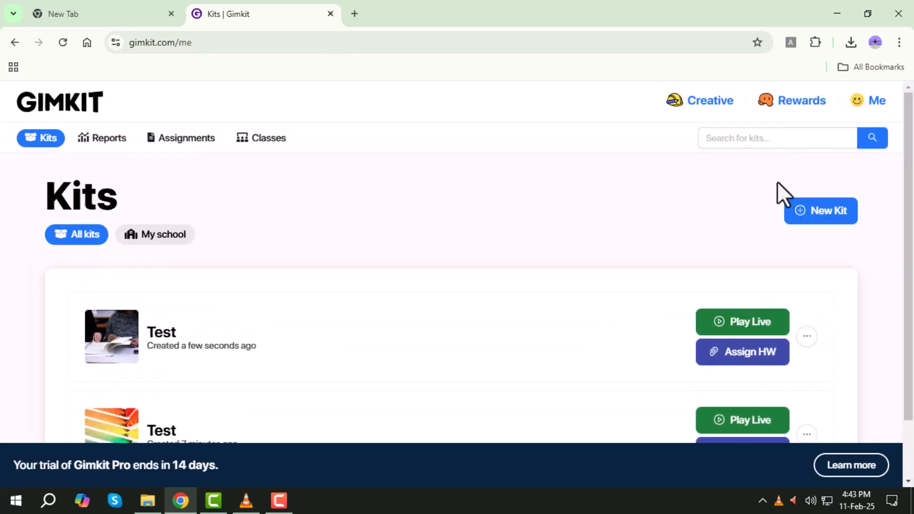
mouse_move(204, 329)
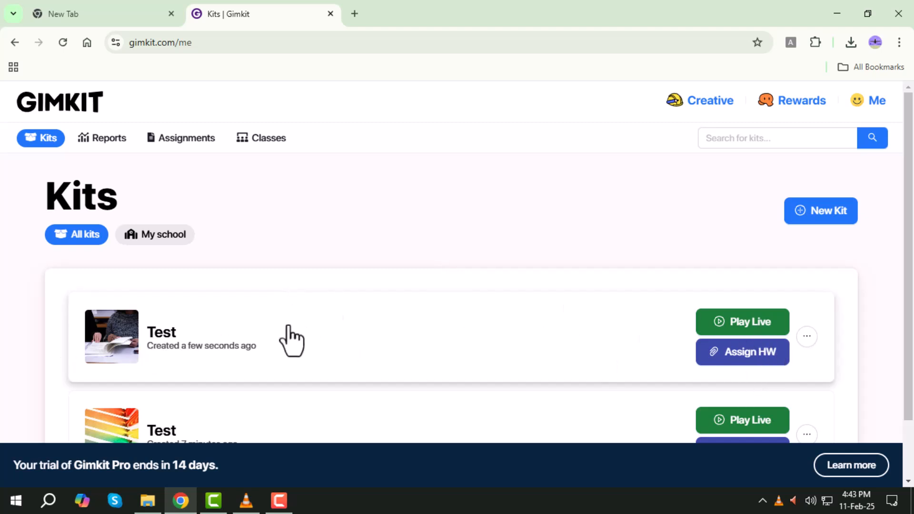
mouse_move(769, 352)
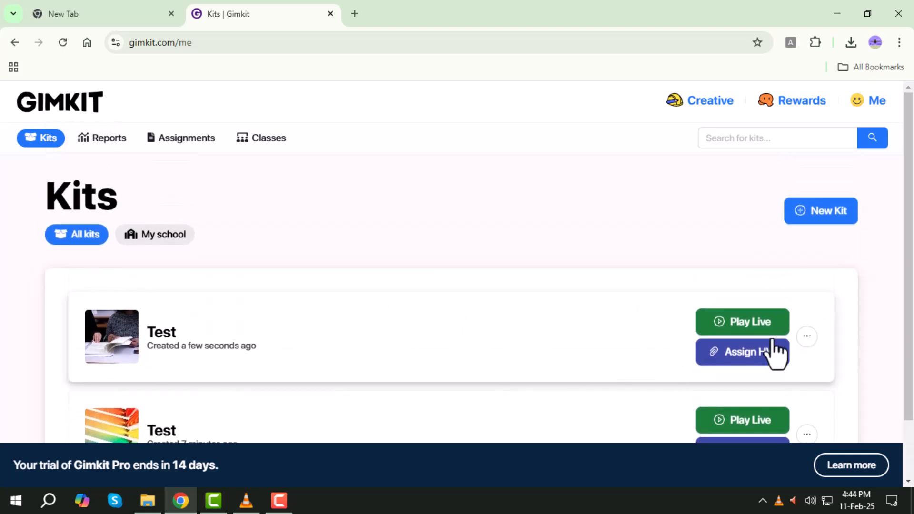
left_click(807, 336)
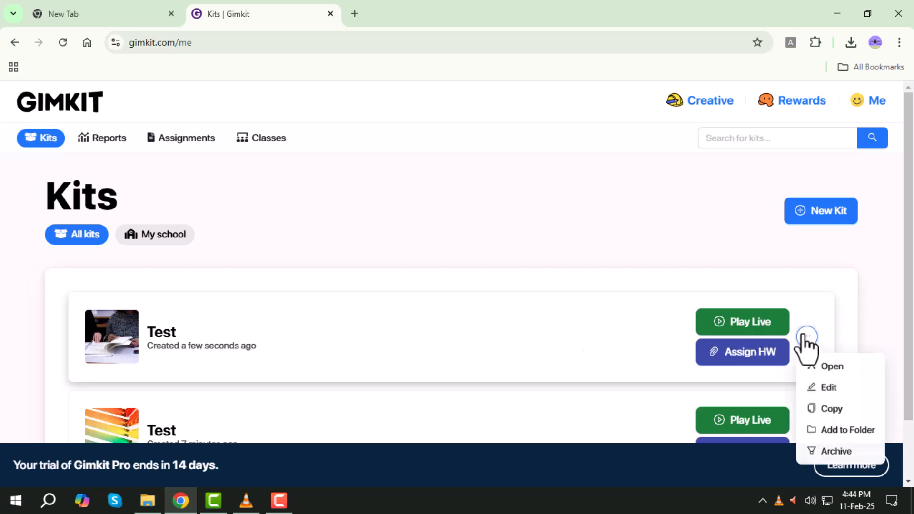